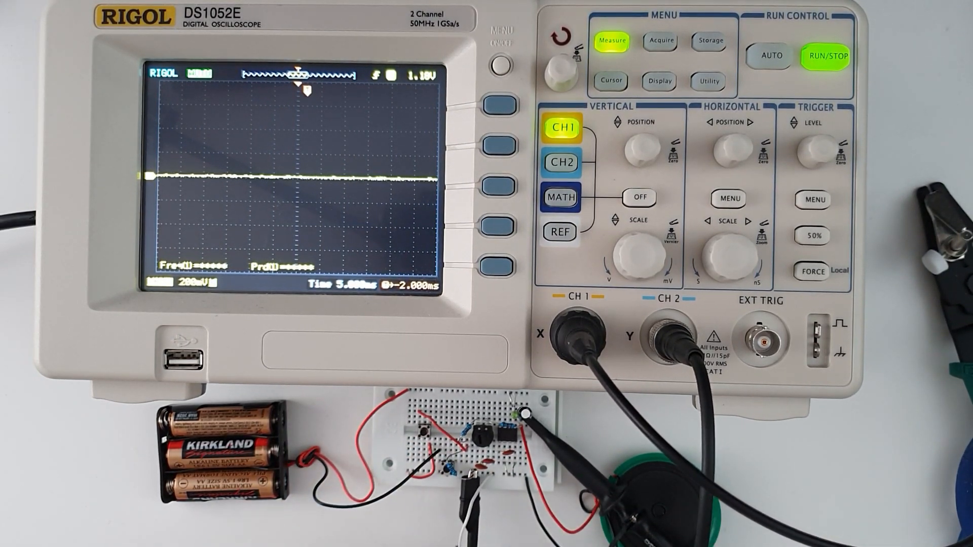
Enable channel 2 so its trace shows beside channel 1, with the CH2 menu displayed
click(559, 163)
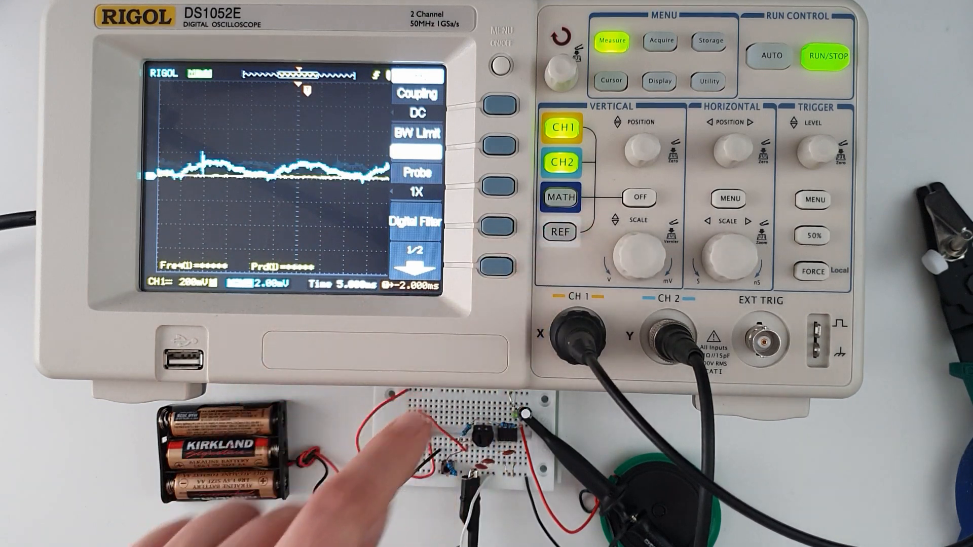